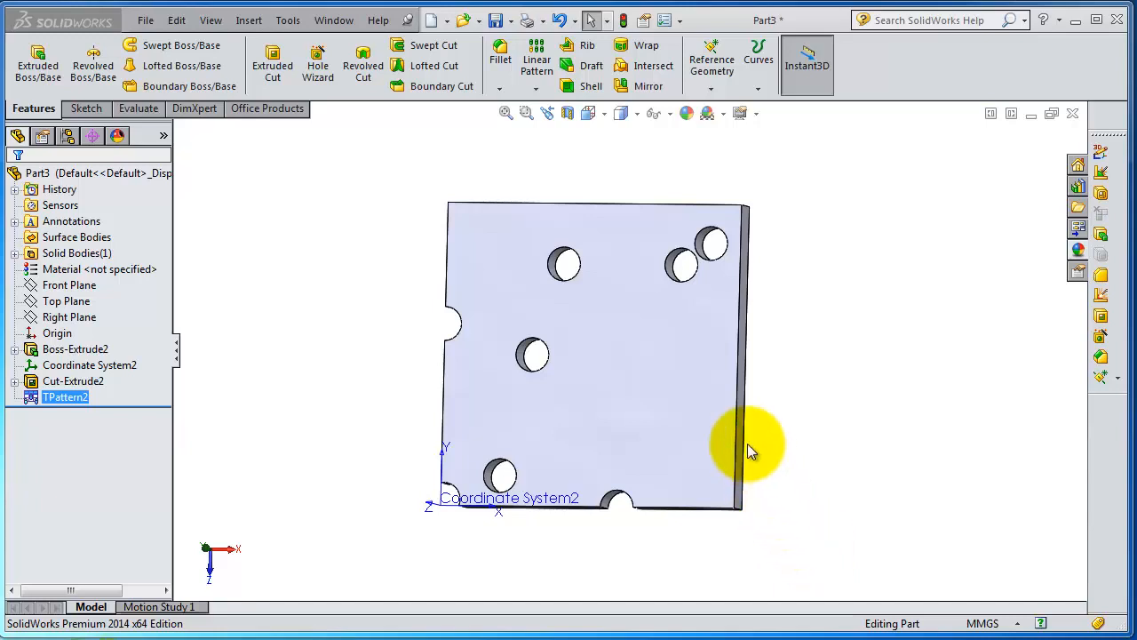
pyautogui.moveTo(525, 112)
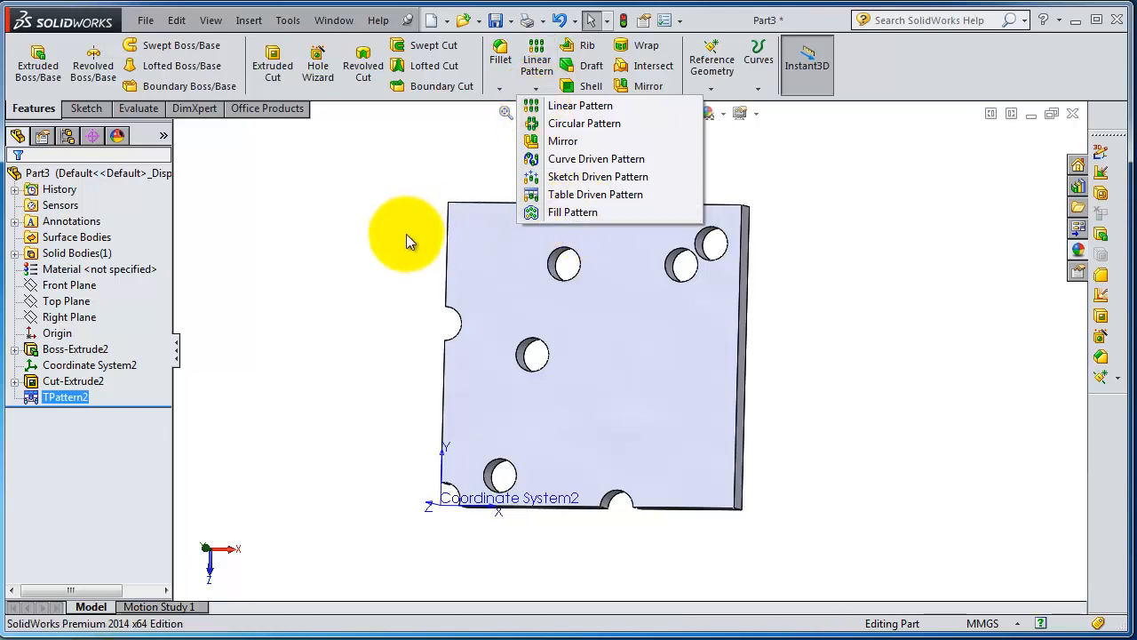
# Close the pattern feature types list while viewing the plate front-on
pyautogui.click(404, 240)
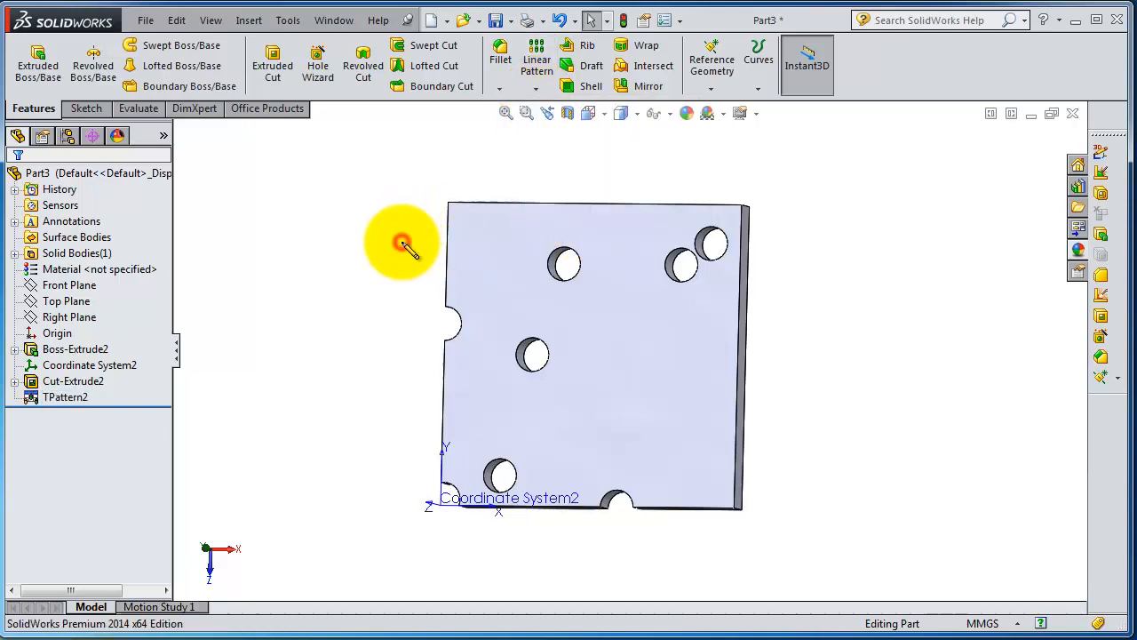
pyautogui.moveTo(398, 234)
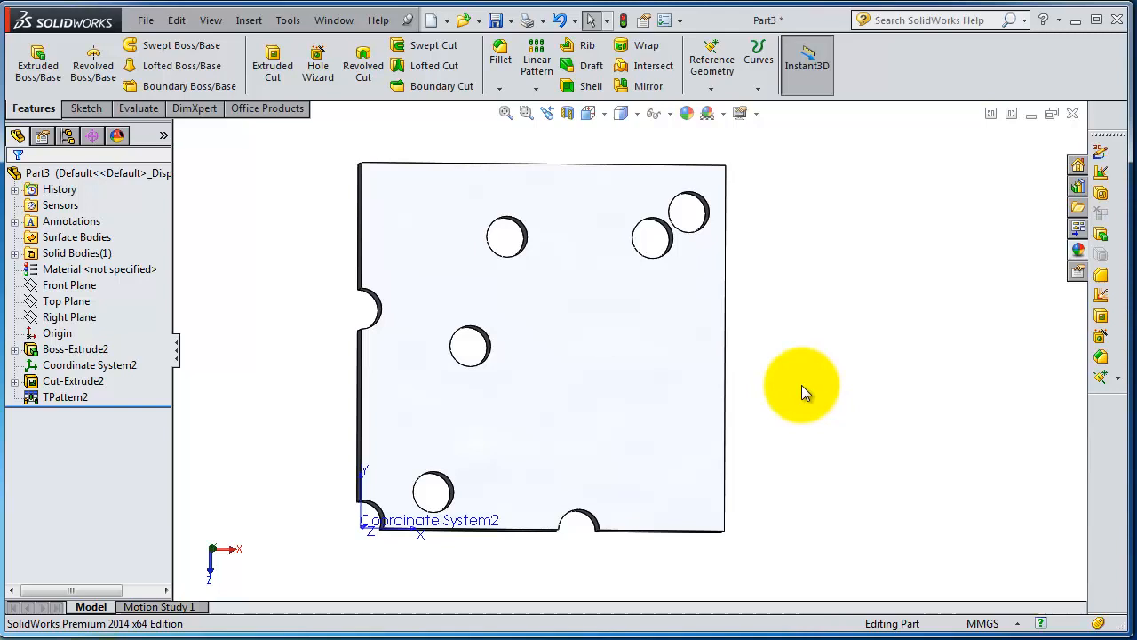
pyautogui.moveTo(702, 359)
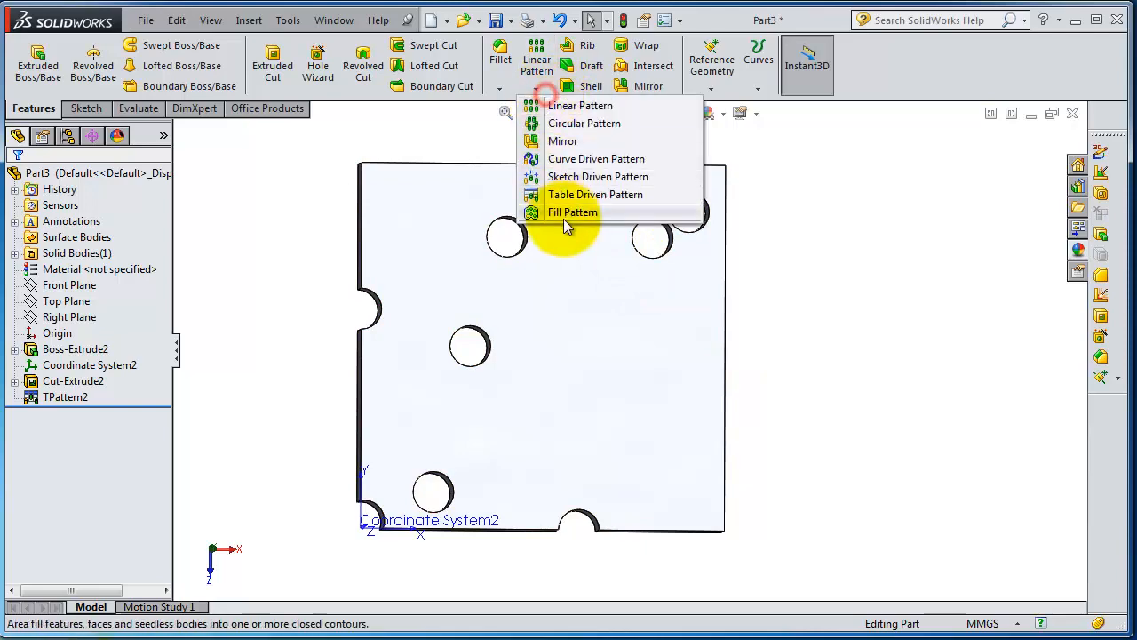
# Start a Fill Pattern bounded by the plate's front face and expand Features to Pattern
pyautogui.click(573, 211)
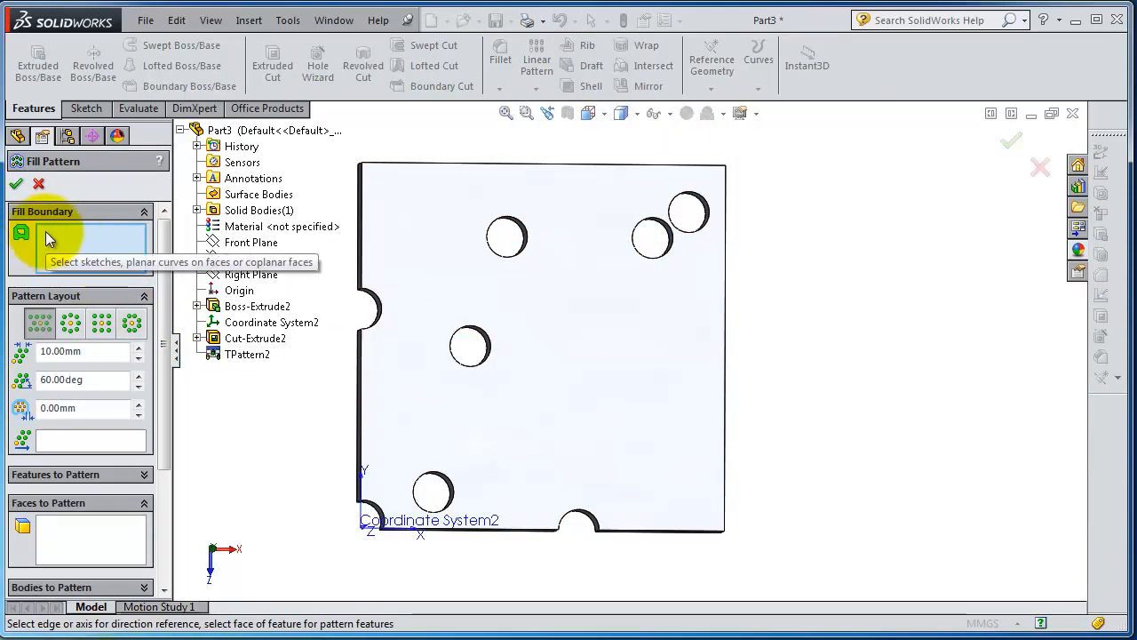
pyautogui.click(404, 236)
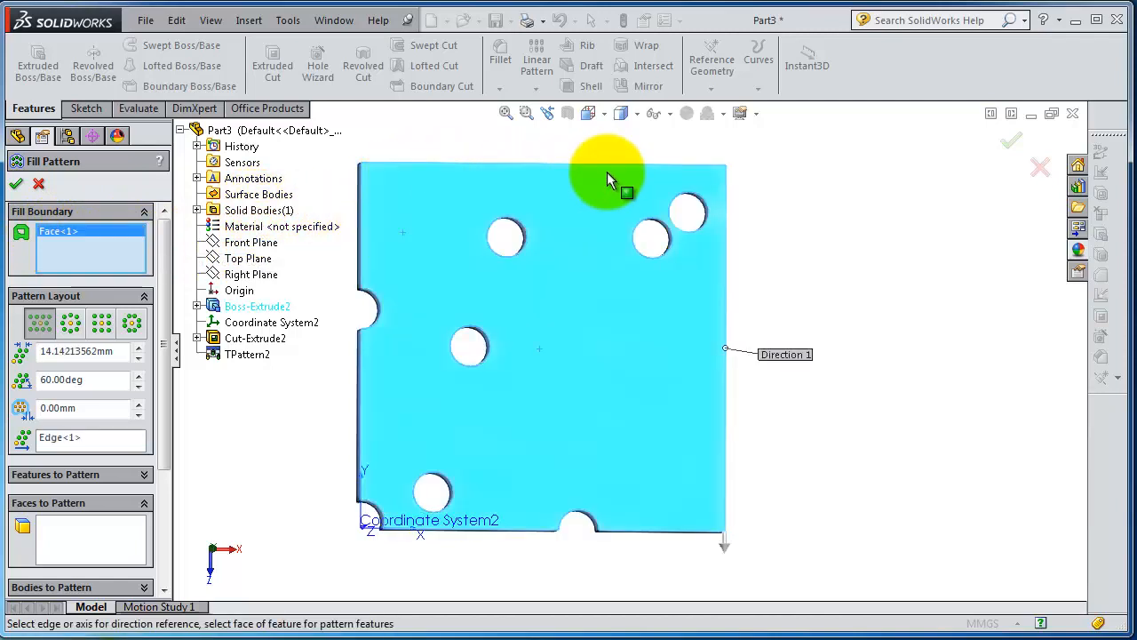
pyautogui.moveTo(373, 484)
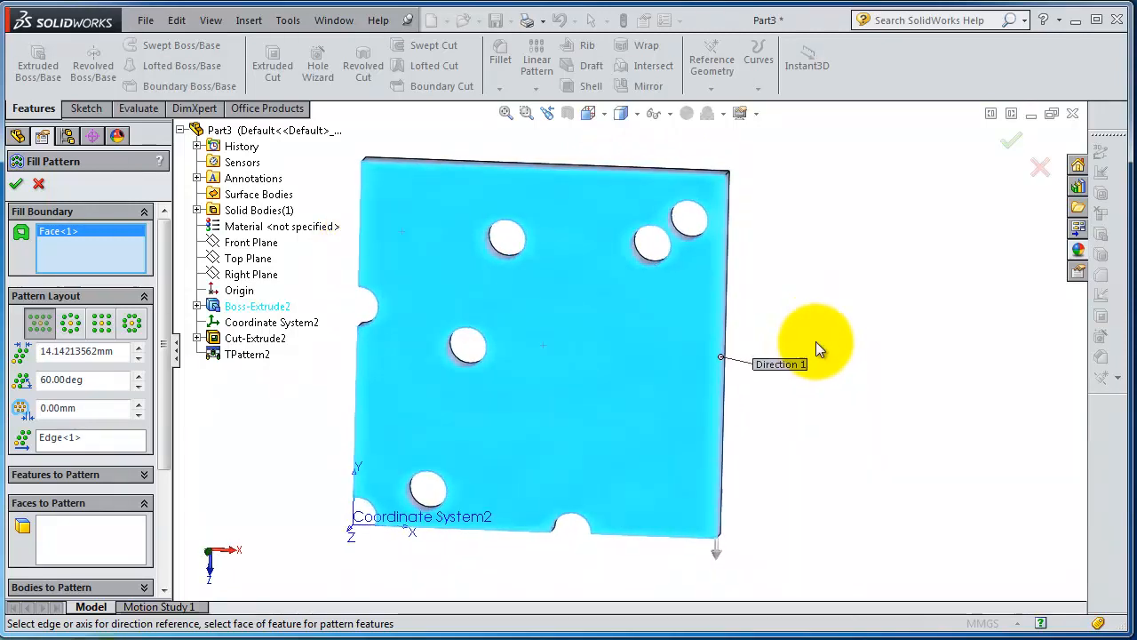
pyautogui.moveTo(469, 346)
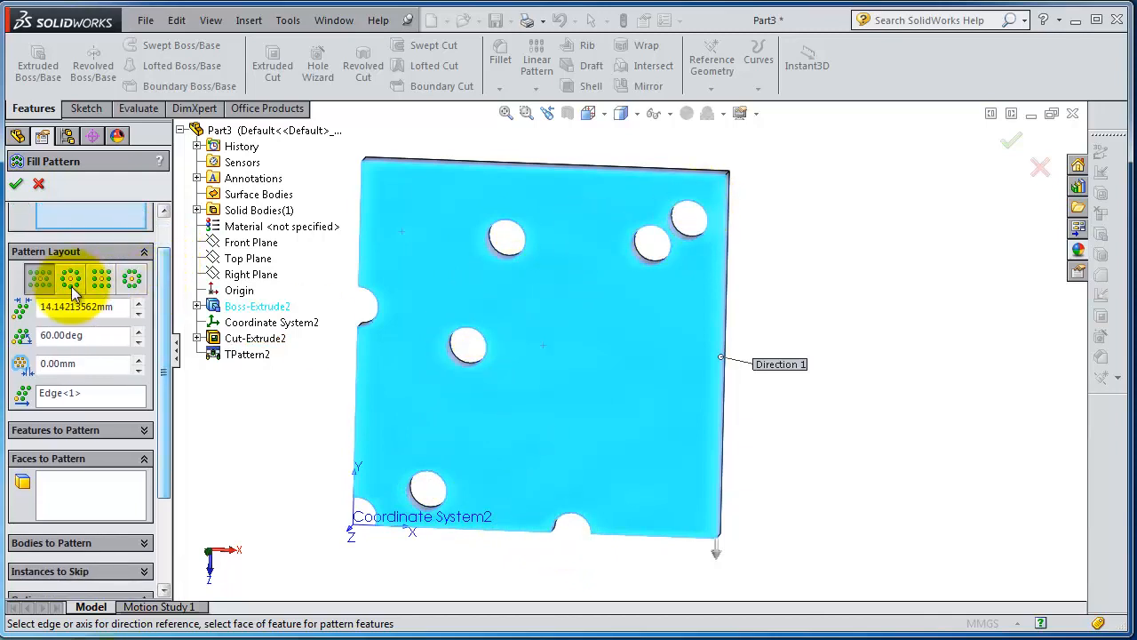
pyautogui.moveTo(71, 278)
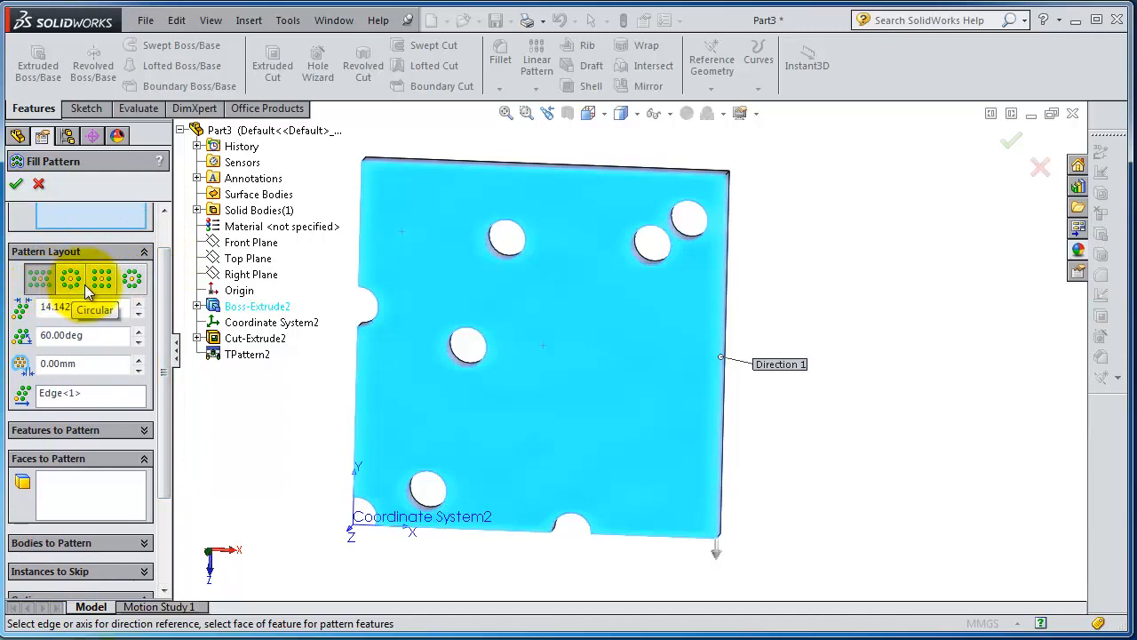
pyautogui.click(40, 278)
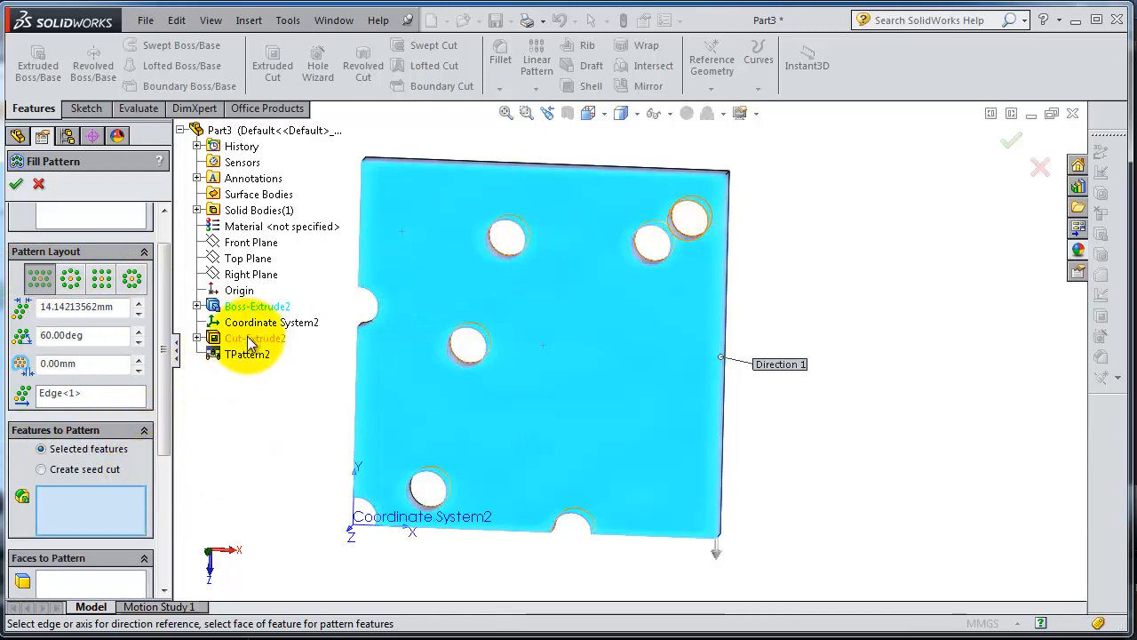
# Select Cut-Extrude2, the hole cut, as the feature to pattern
pyautogui.click(255, 339)
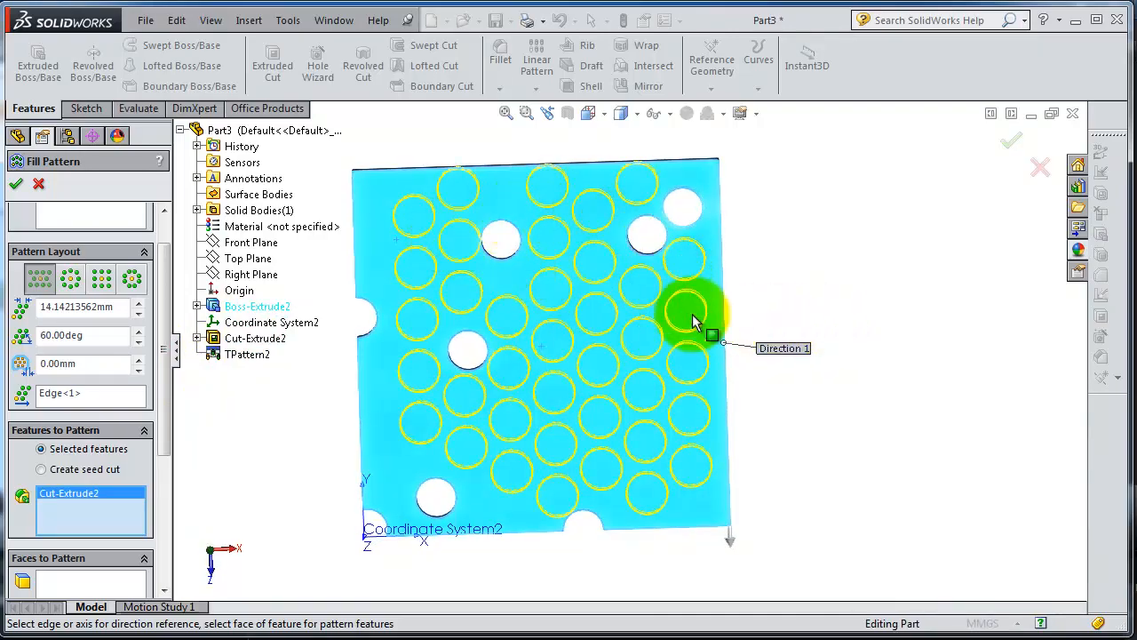
pyautogui.moveTo(466, 345)
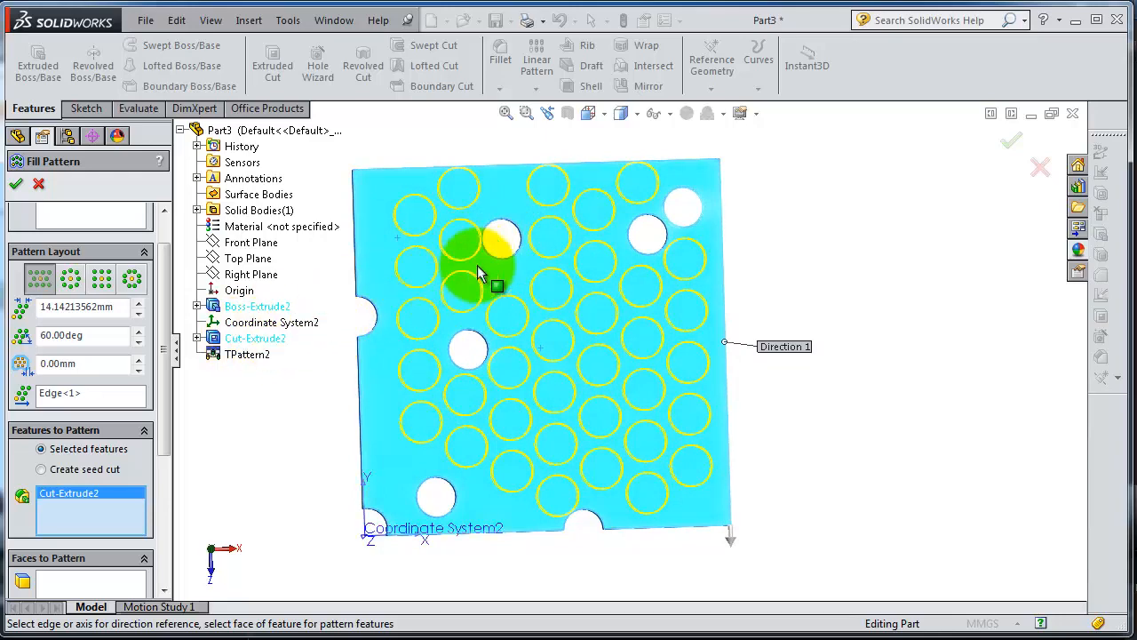
# Switch the fill pattern to a circular layout and set the boundary margin to 0 mm
pyautogui.click(69, 278)
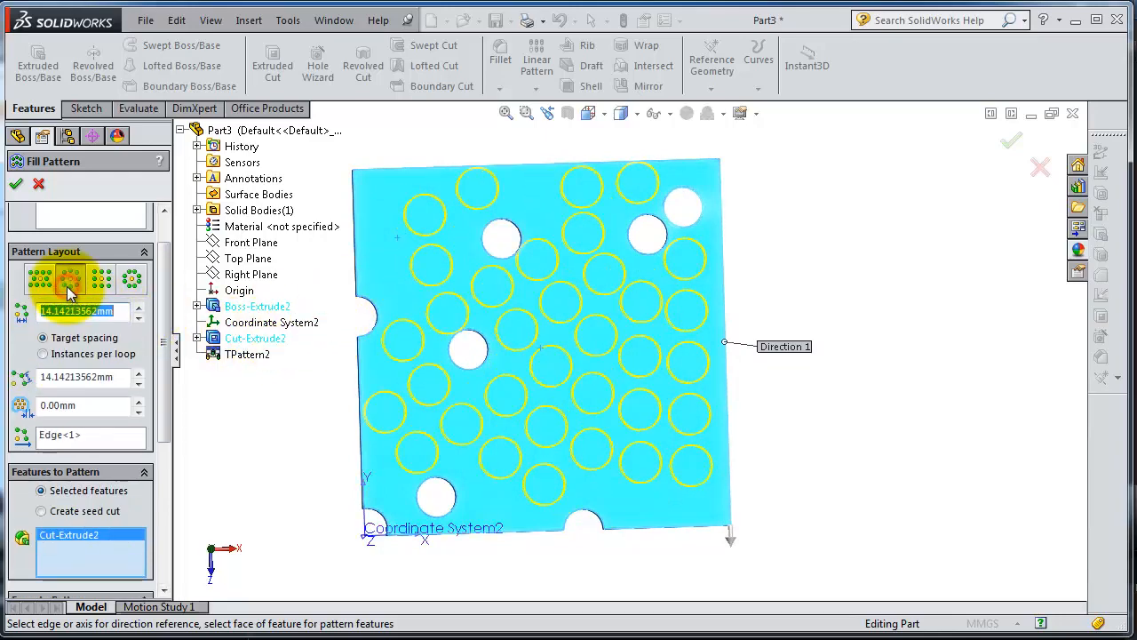
pyautogui.click(99, 278)
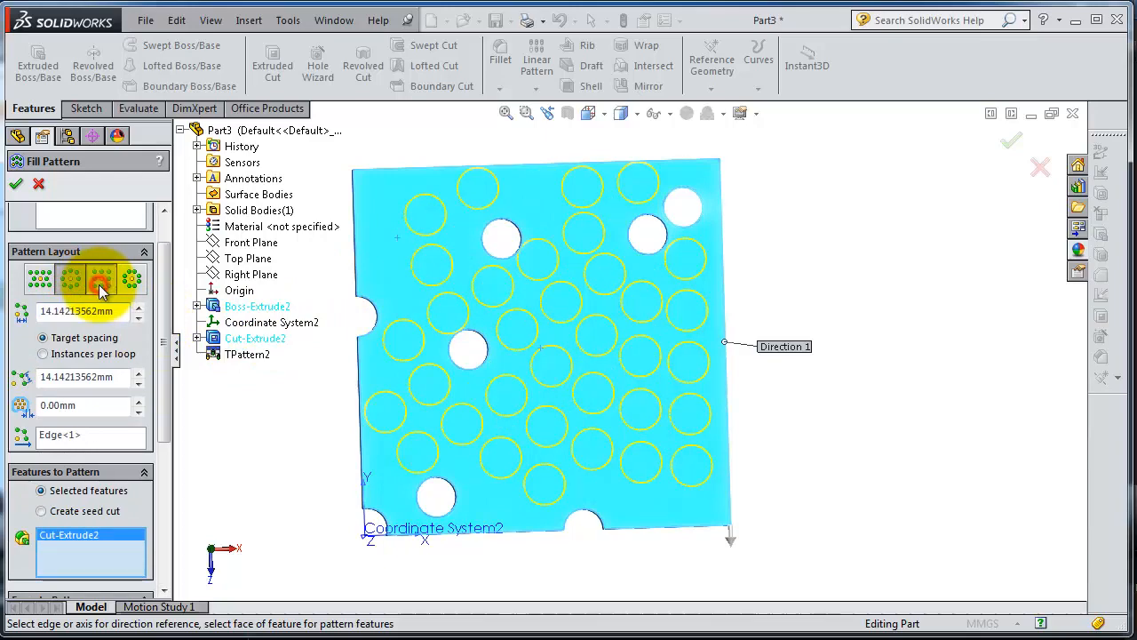
pyautogui.click(131, 278)
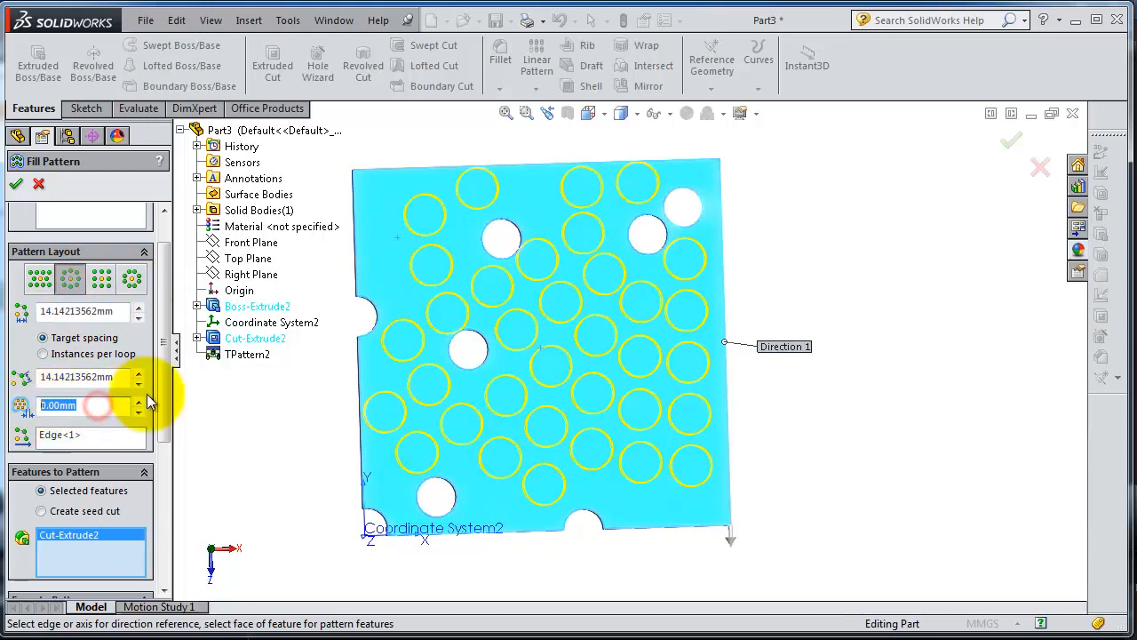
pyautogui.click(139, 401)
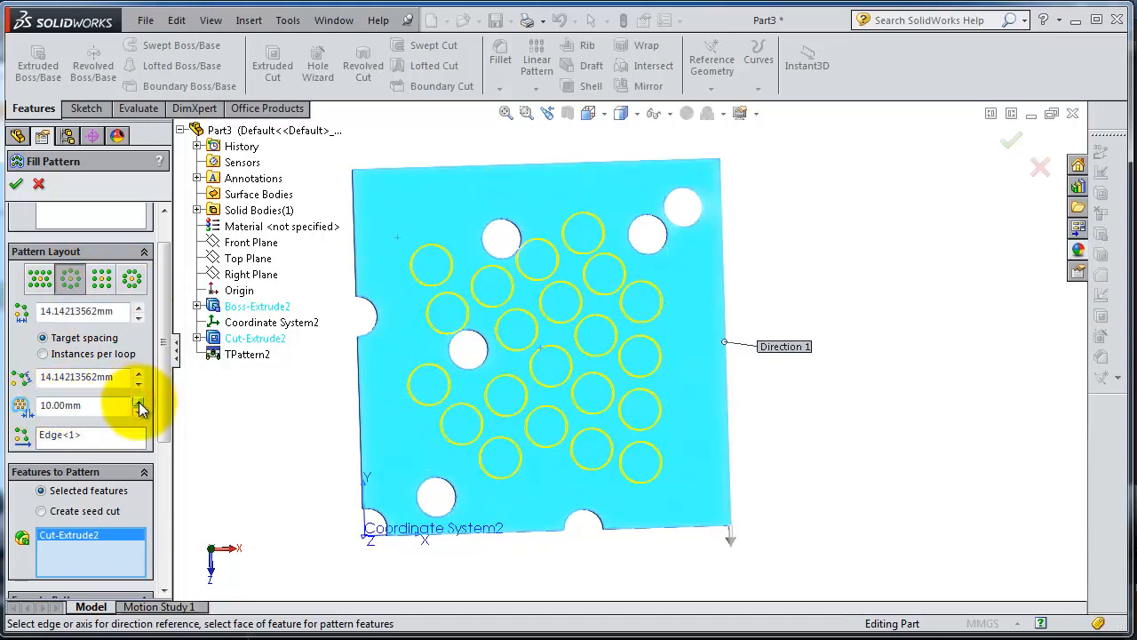
pyautogui.click(139, 400)
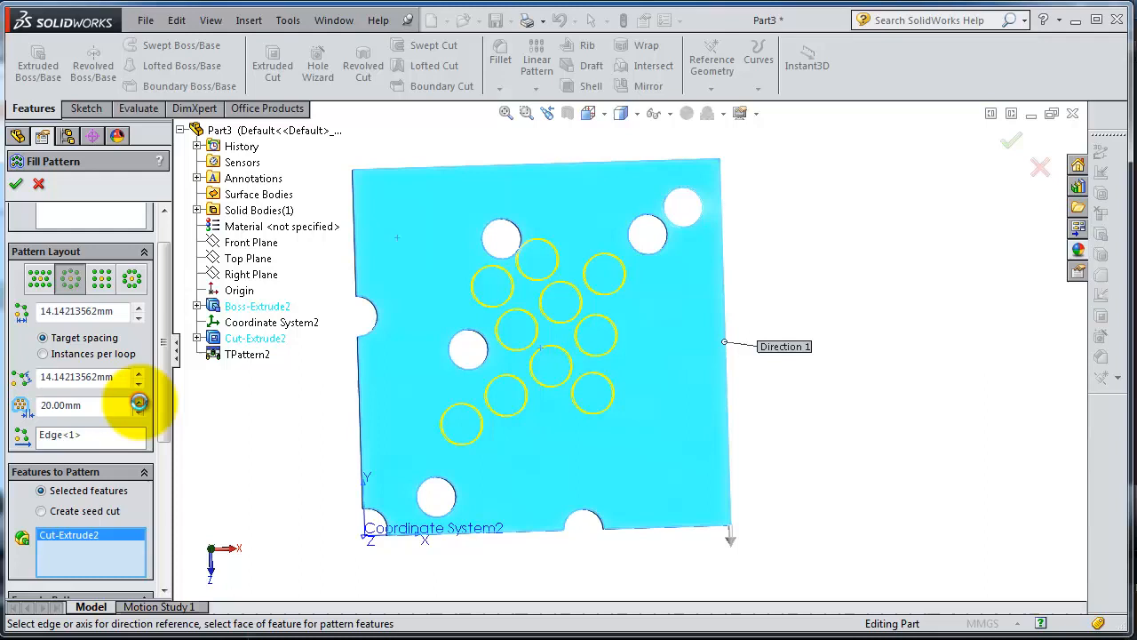
pyautogui.click(139, 410)
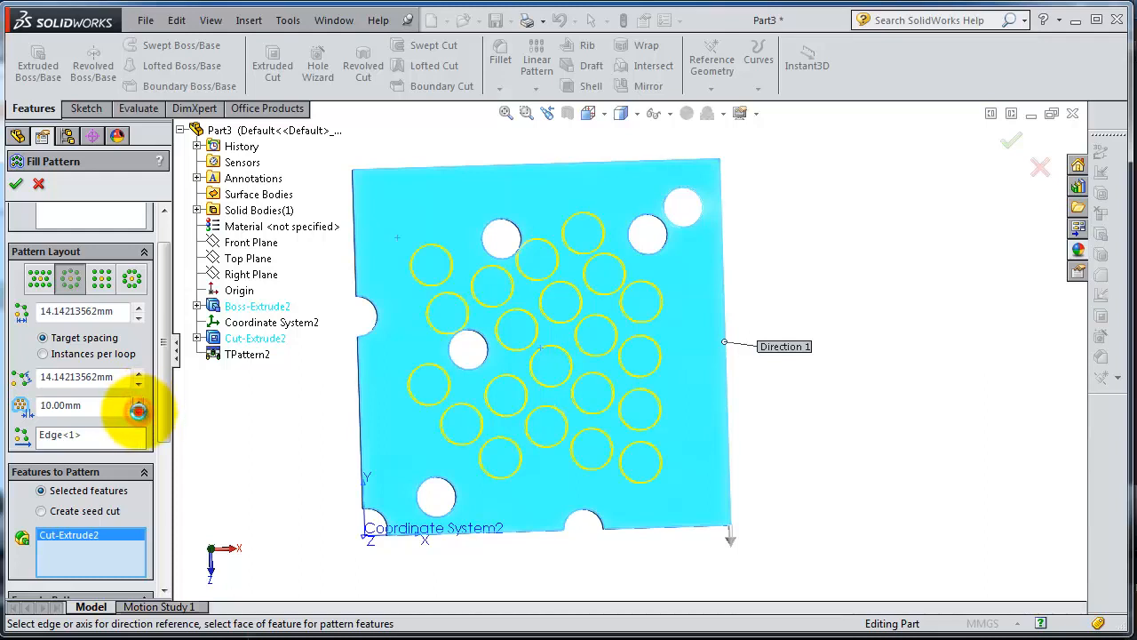
pyautogui.click(138, 406)
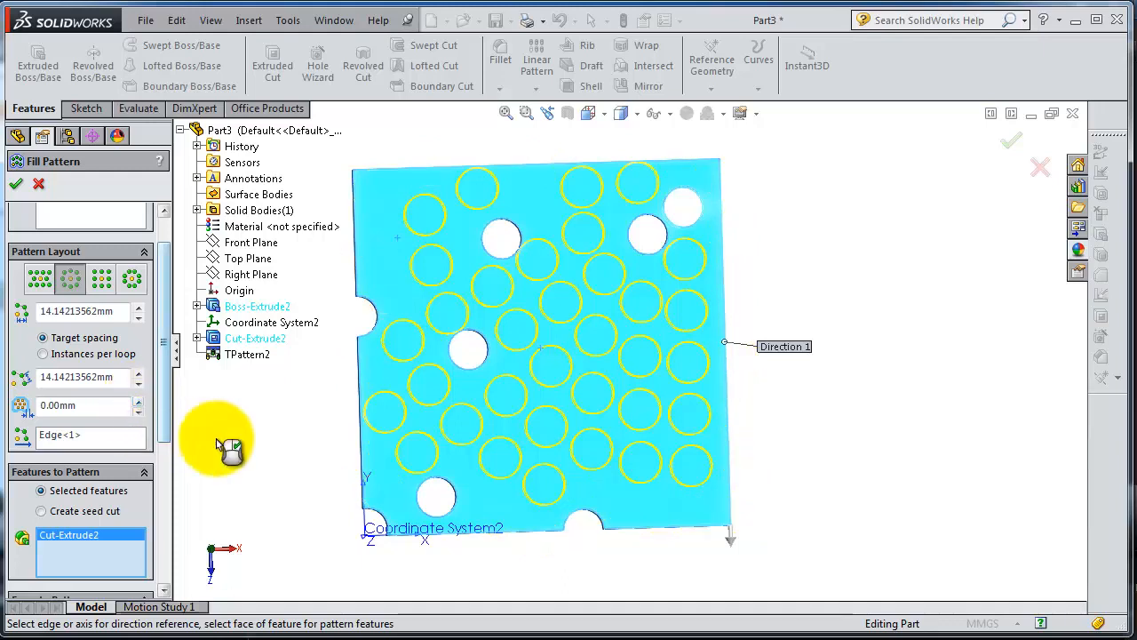
pyautogui.moveTo(249, 427)
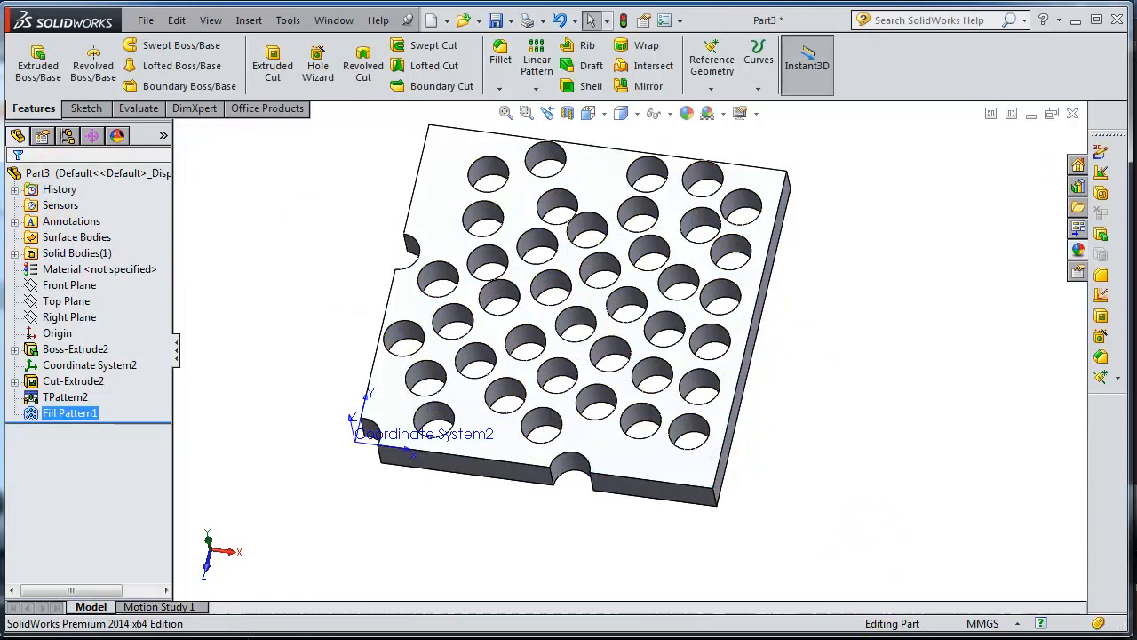
pyautogui.moveTo(936, 465)
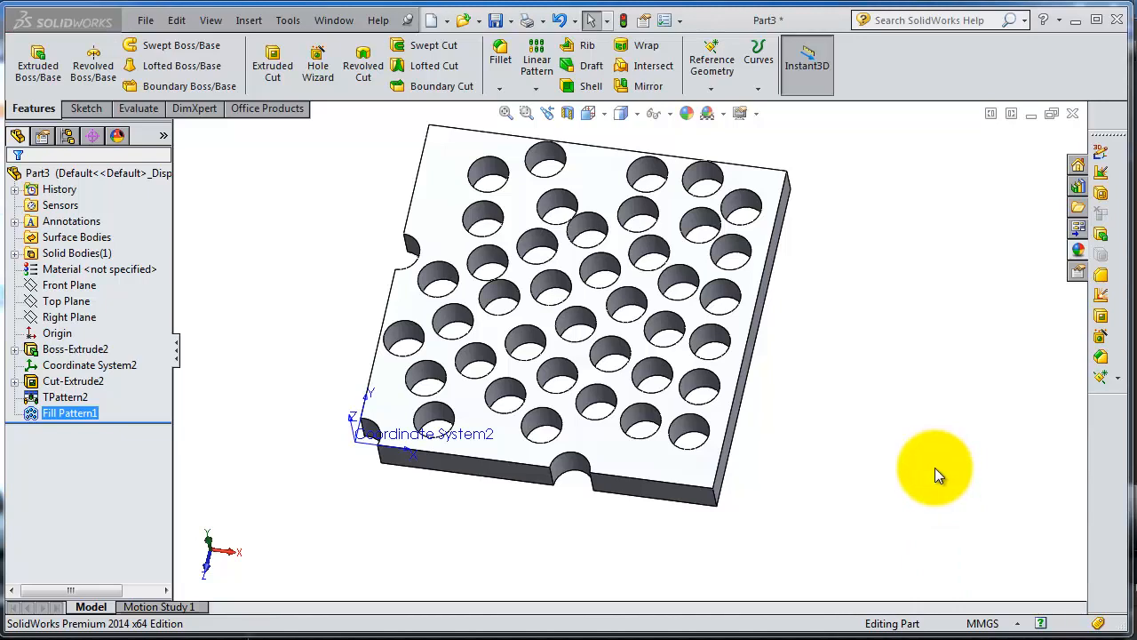
# Delete Fill Pattern1 from the FeatureManager tree, bringing up the Confirm Delete dialog
pyautogui.click(70, 412)
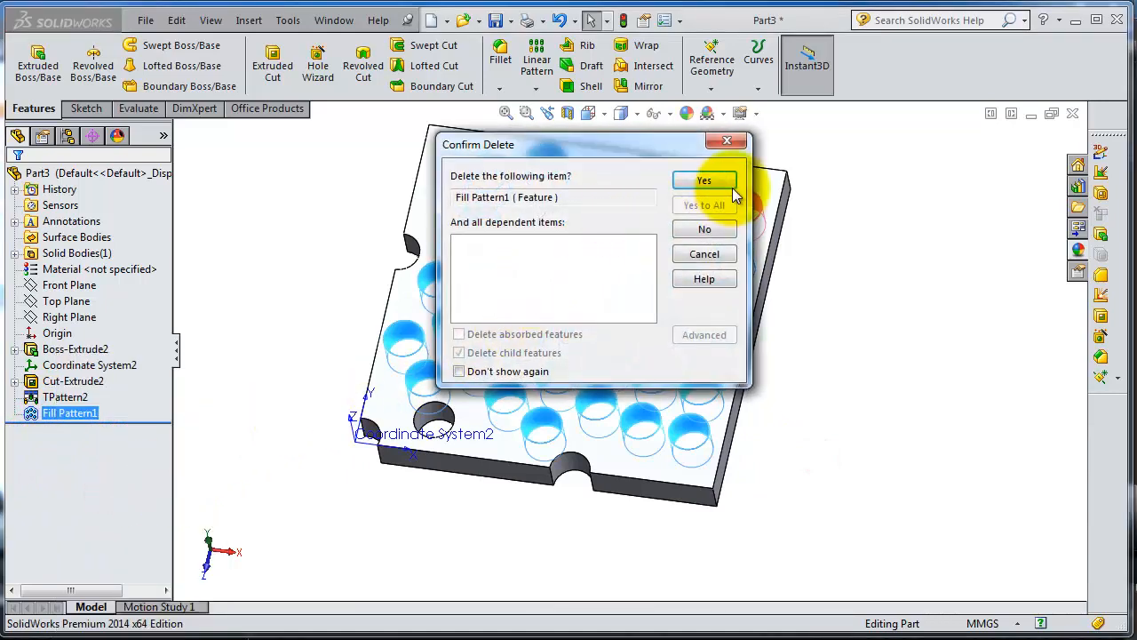
# Confirm deleting the fill pattern, then sketch an obround slot on the plate face
pyautogui.click(704, 181)
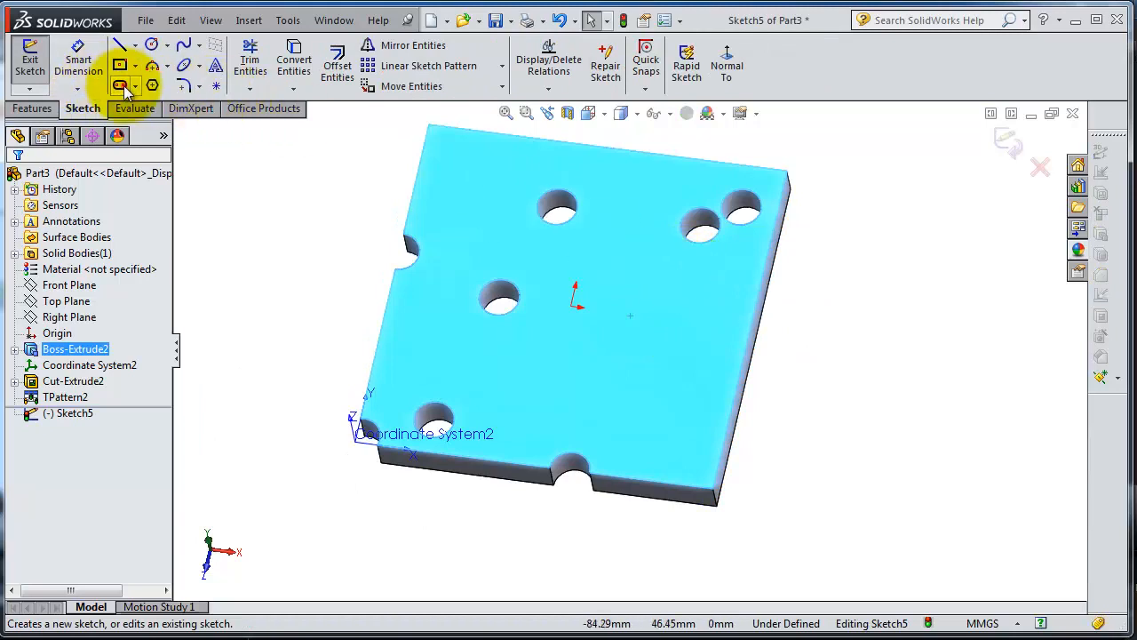
pyautogui.click(120, 85)
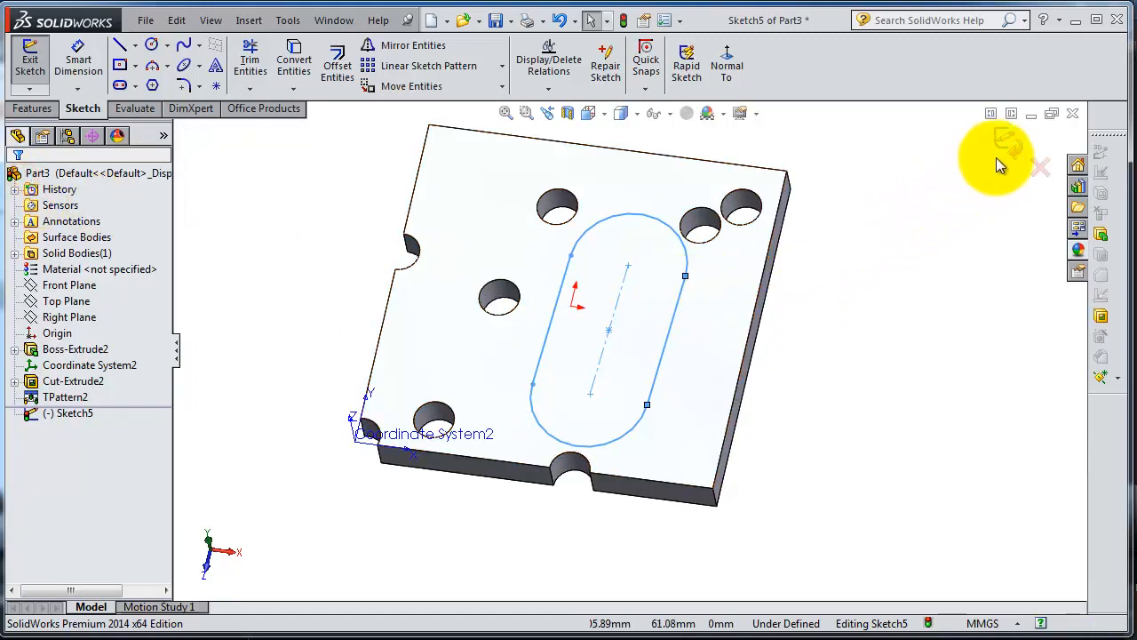
pyautogui.click(548, 85)
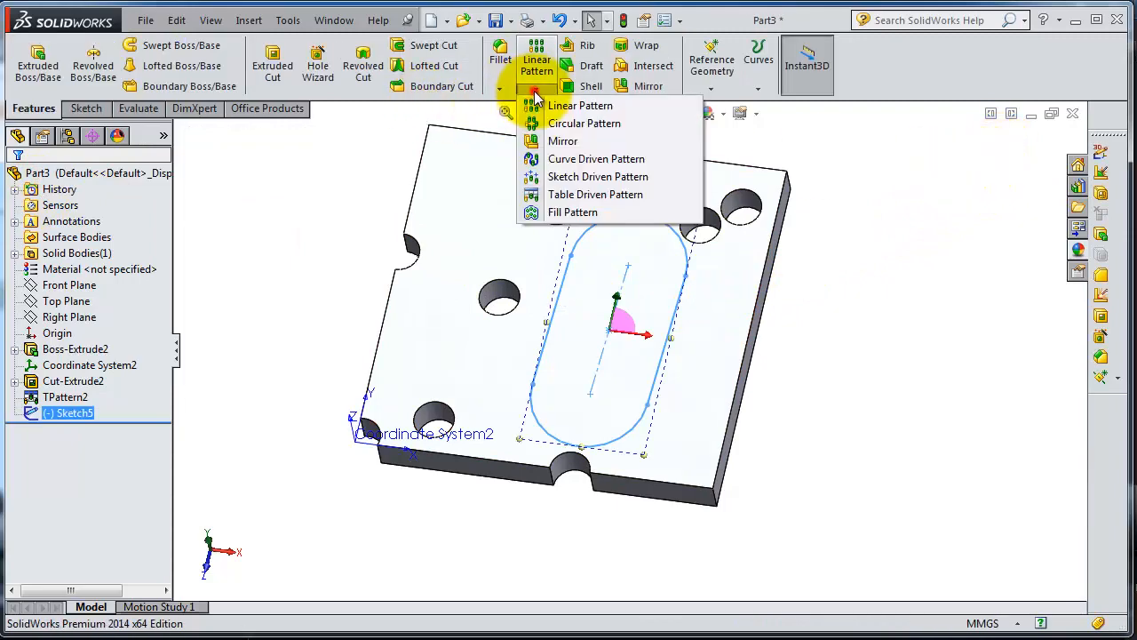
# Start a Fill Pattern inside the slot sketch that repeats Cut-Extrude2
pyautogui.click(573, 211)
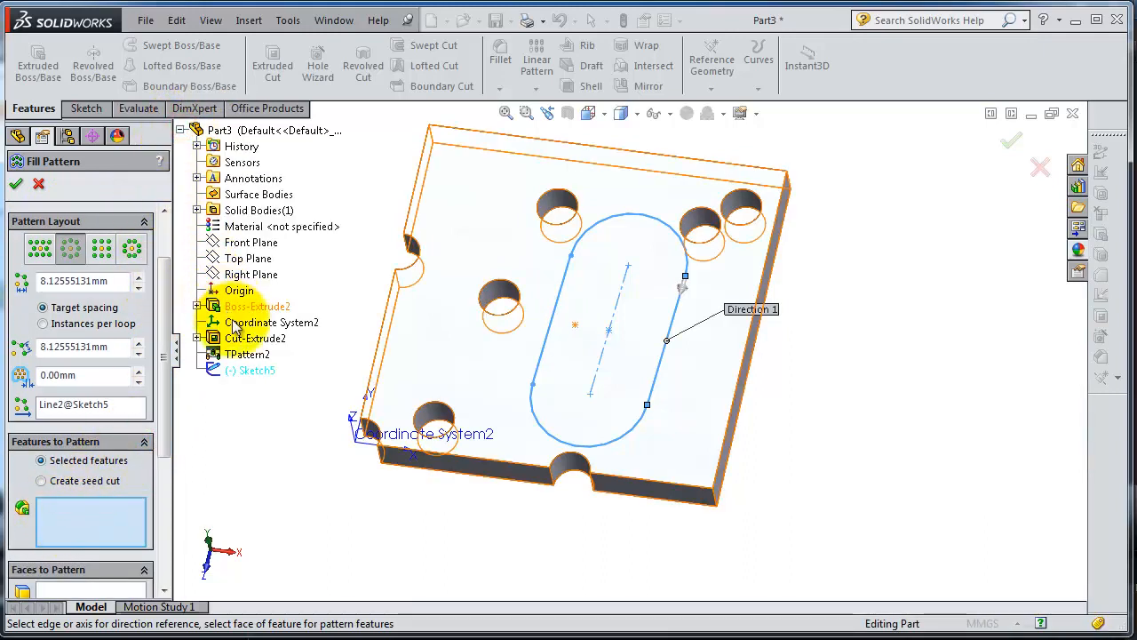
pyautogui.click(256, 339)
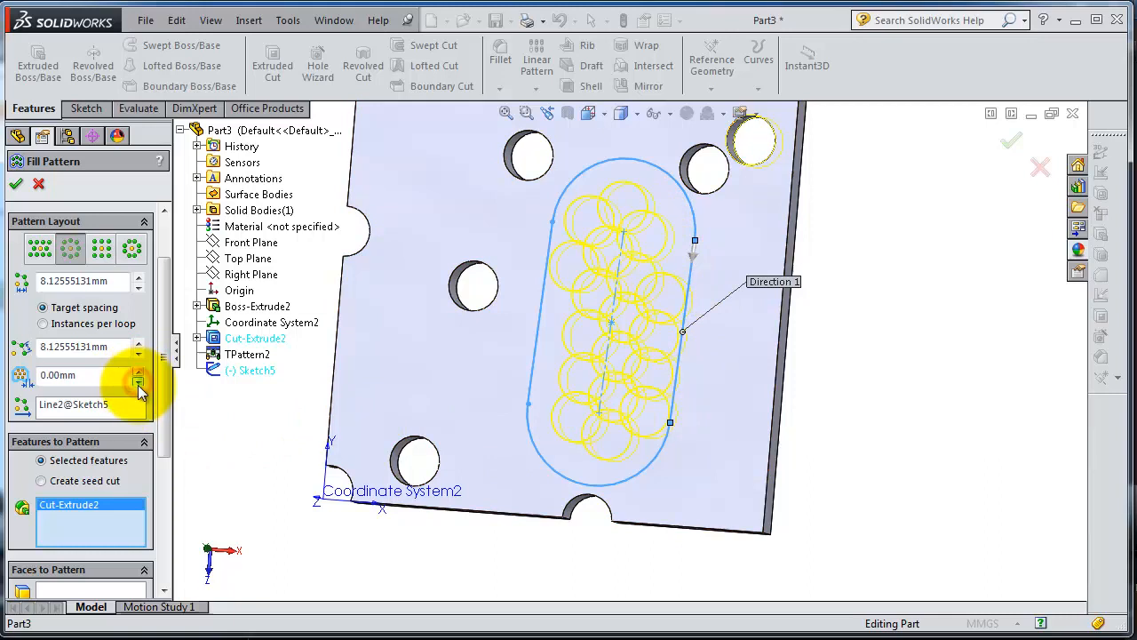
# Set a 2.00 mm margin, re-enter spacing (20, then 10.00 mm), and choose a staggered layout
pyautogui.click(138, 380)
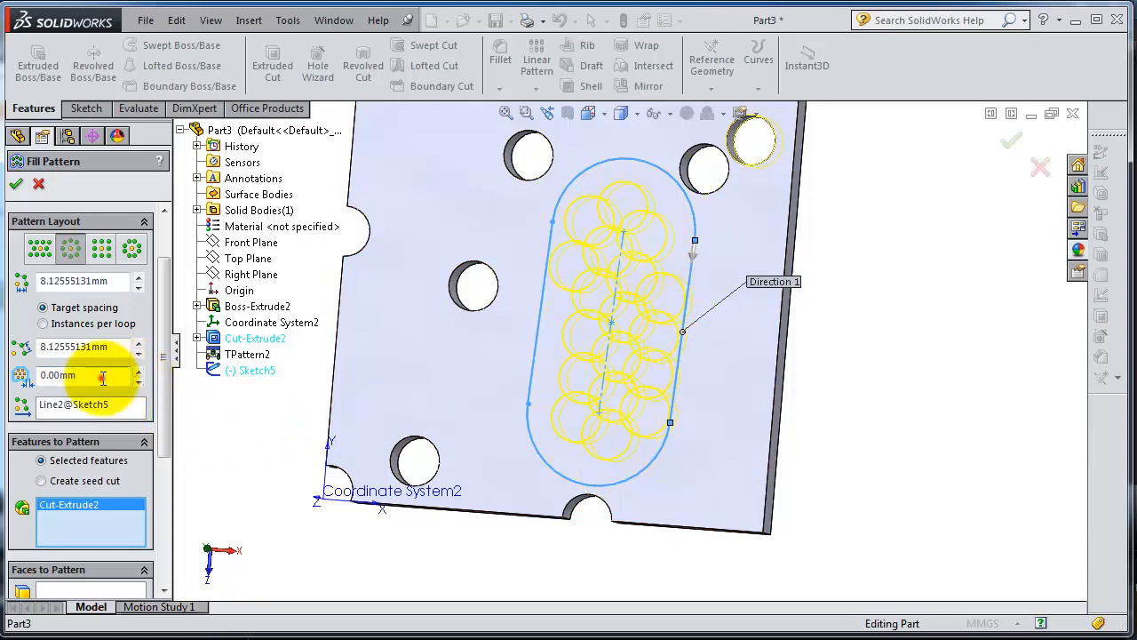
pyautogui.tripleClick(76, 374)
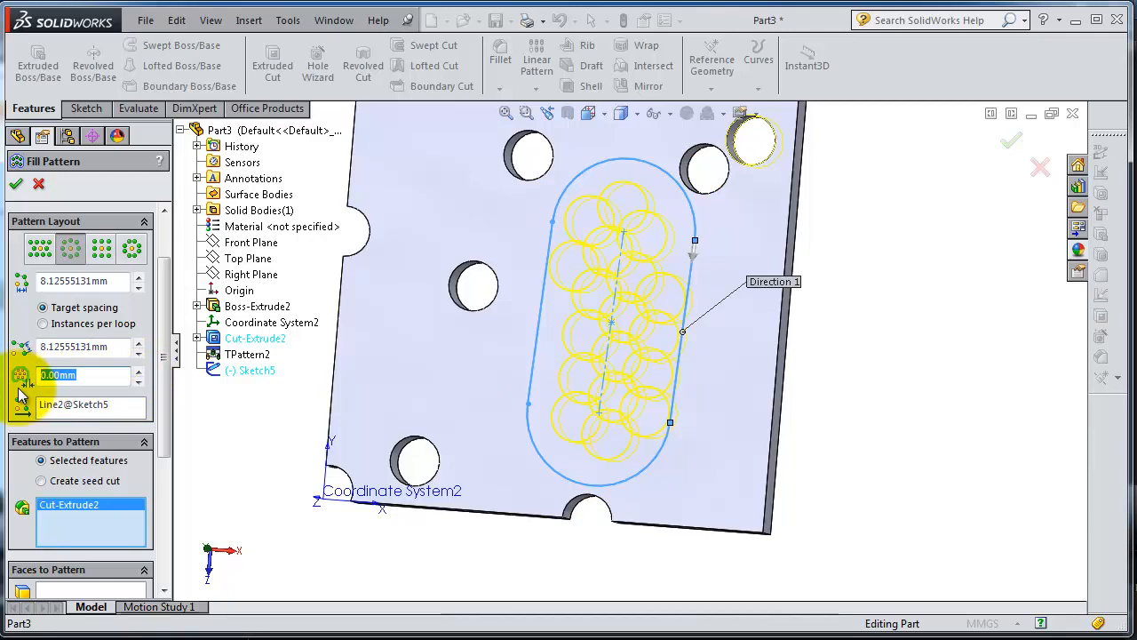
pyautogui.write('2.00mm')
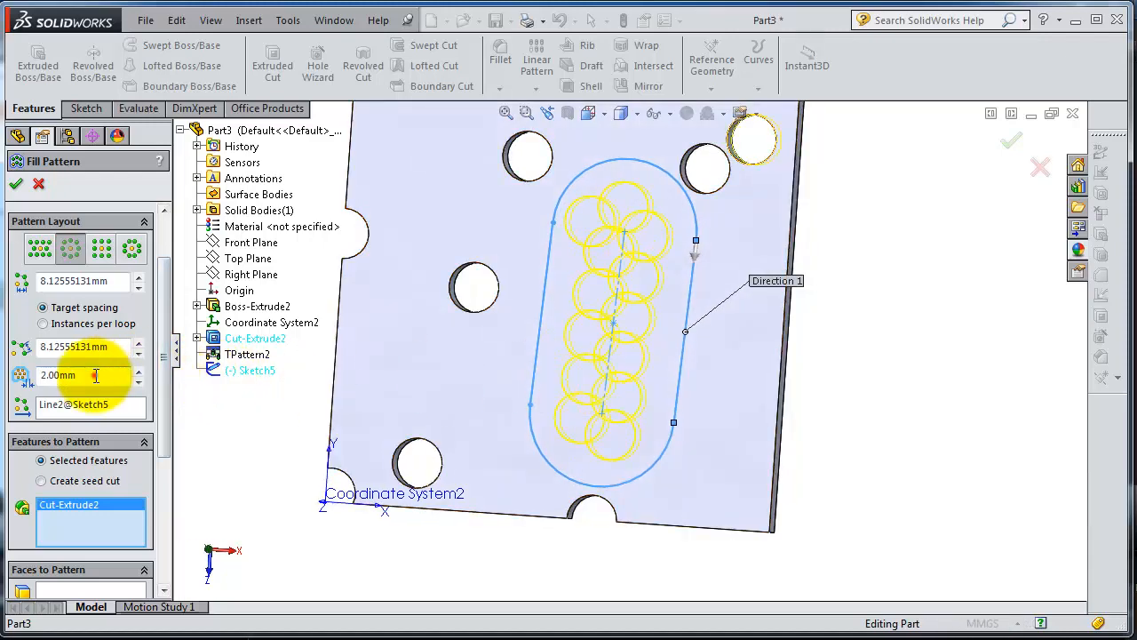
pyautogui.click(71, 346)
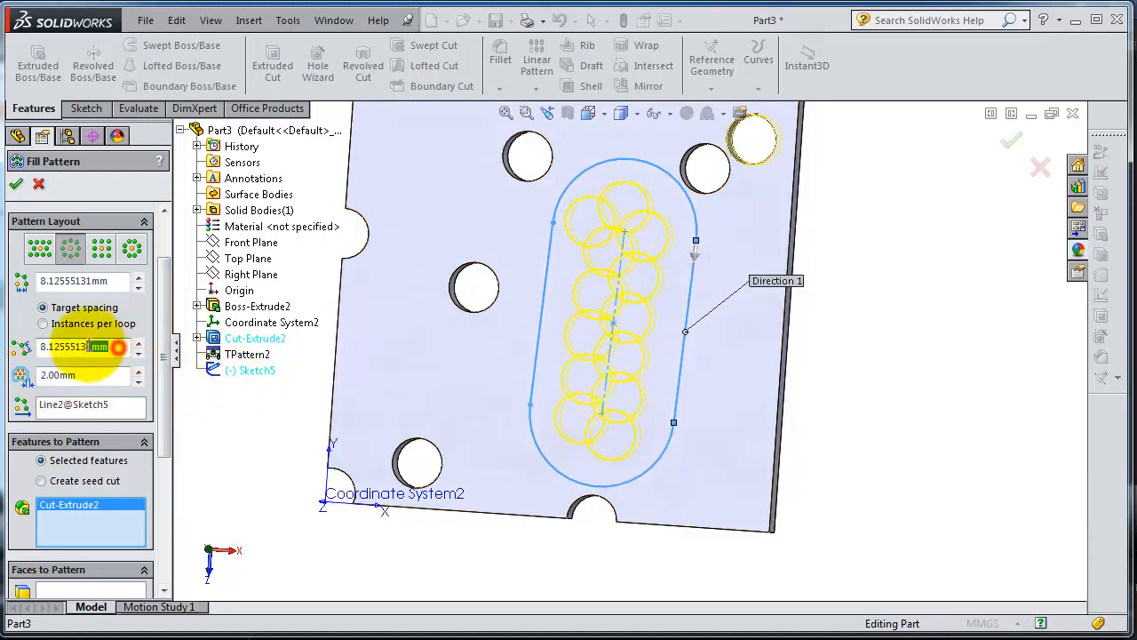
pyautogui.click(80, 346)
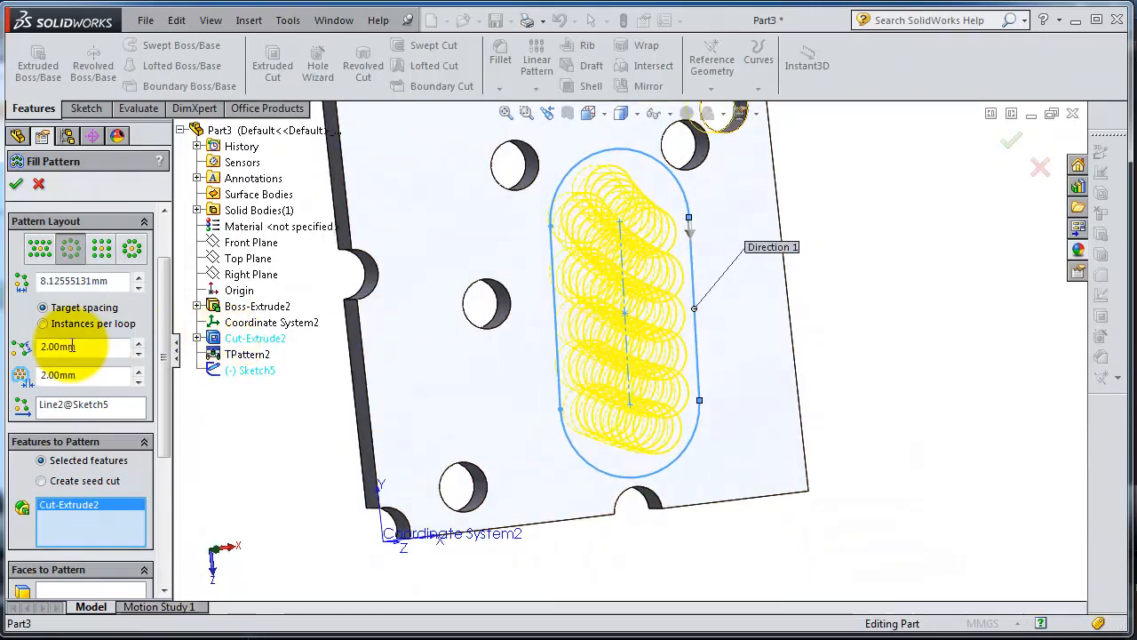
pyautogui.write('20')
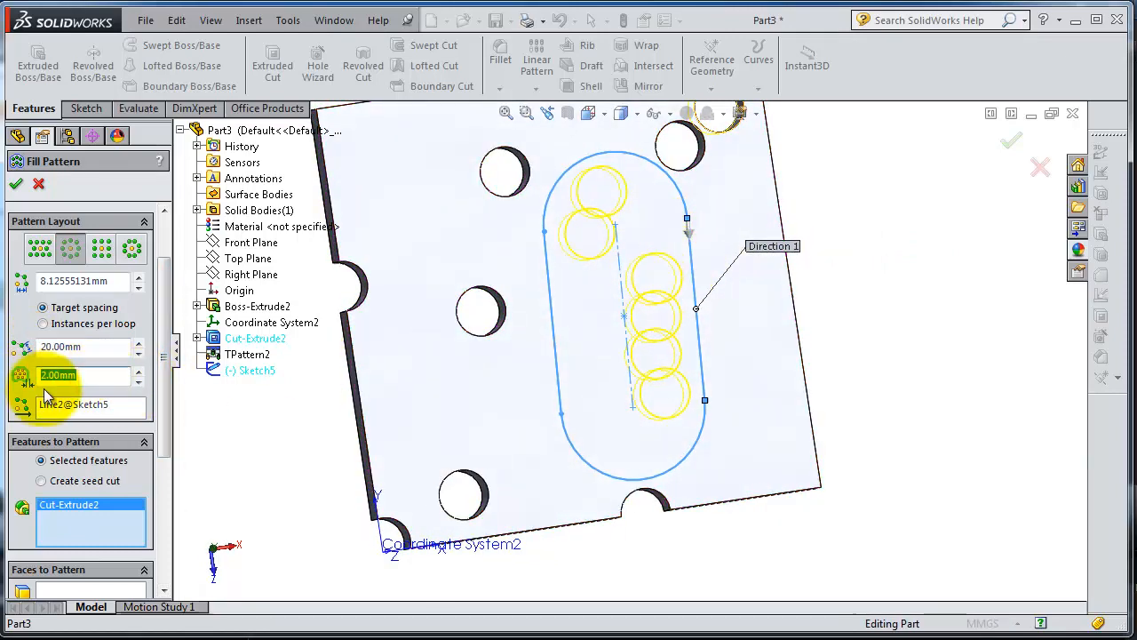
pyautogui.write('10.00mm')
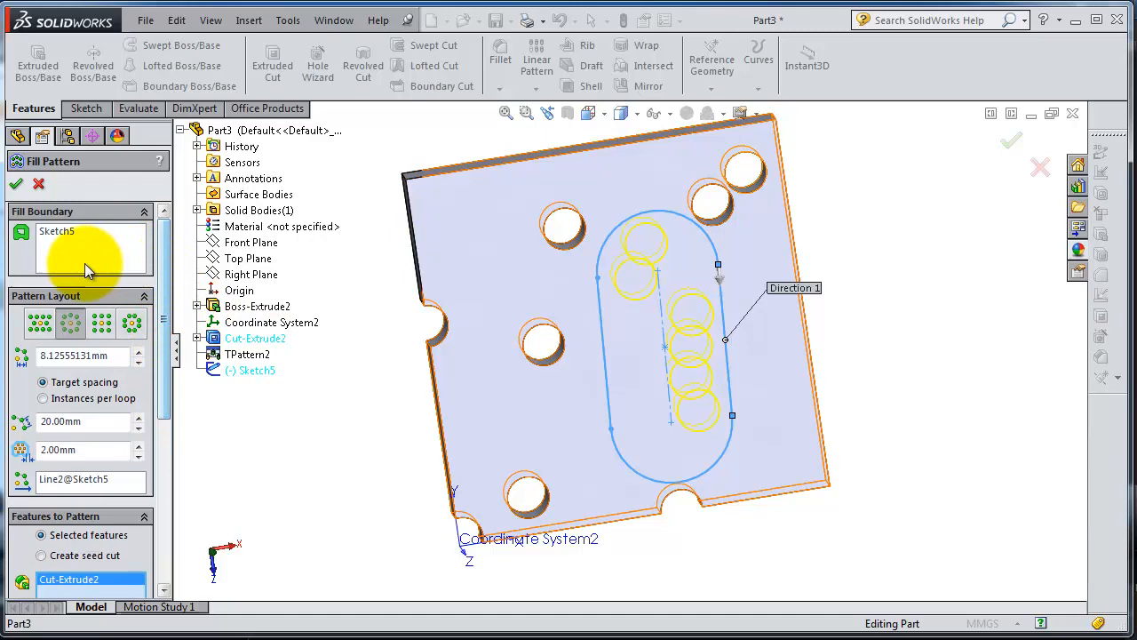
pyautogui.click(101, 323)
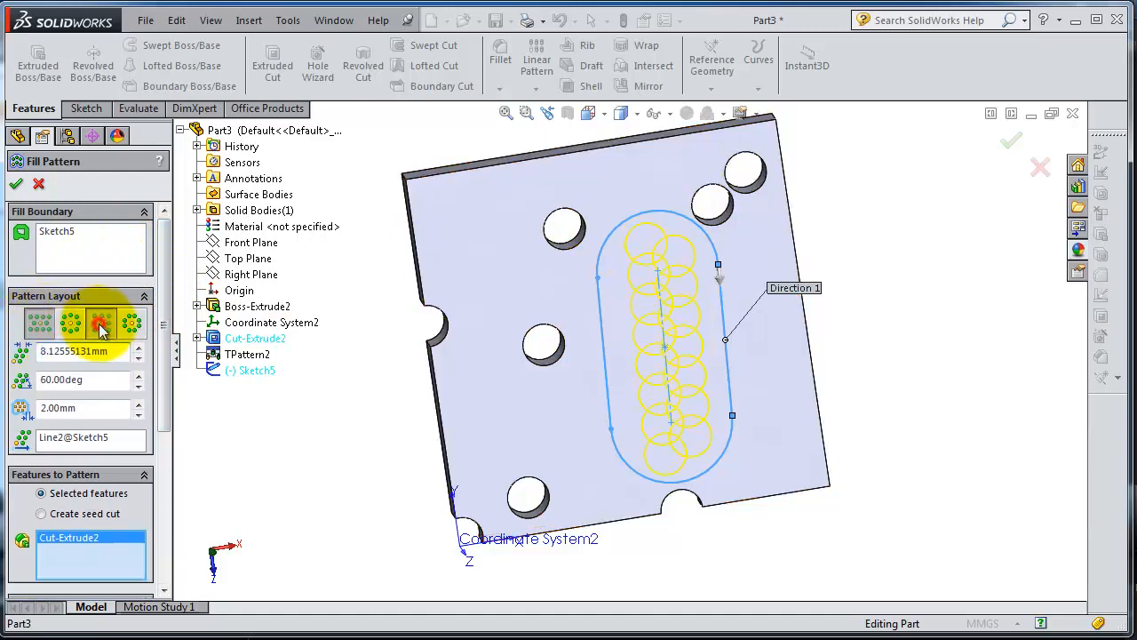